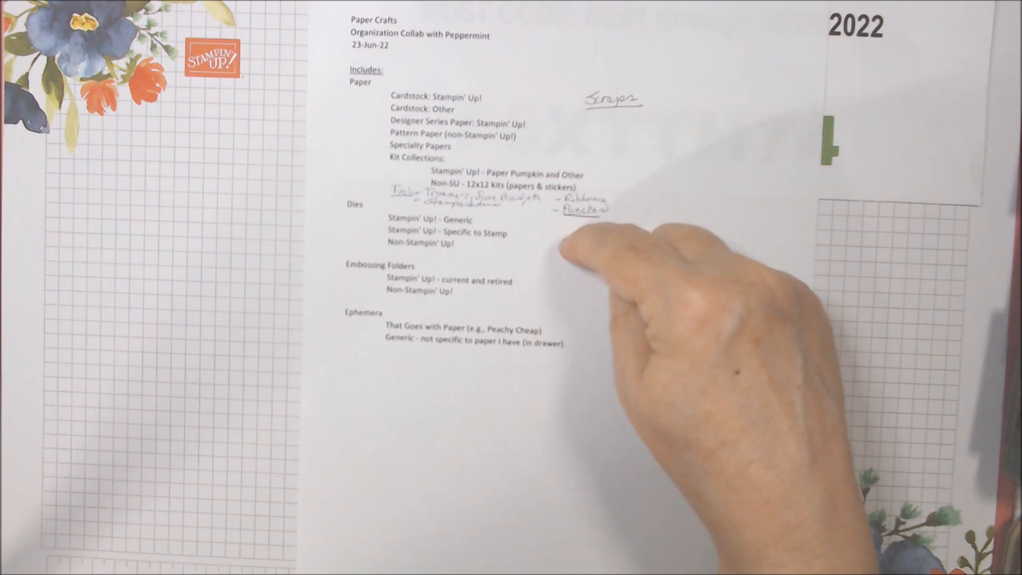
pyautogui.moveTo(559, 240)
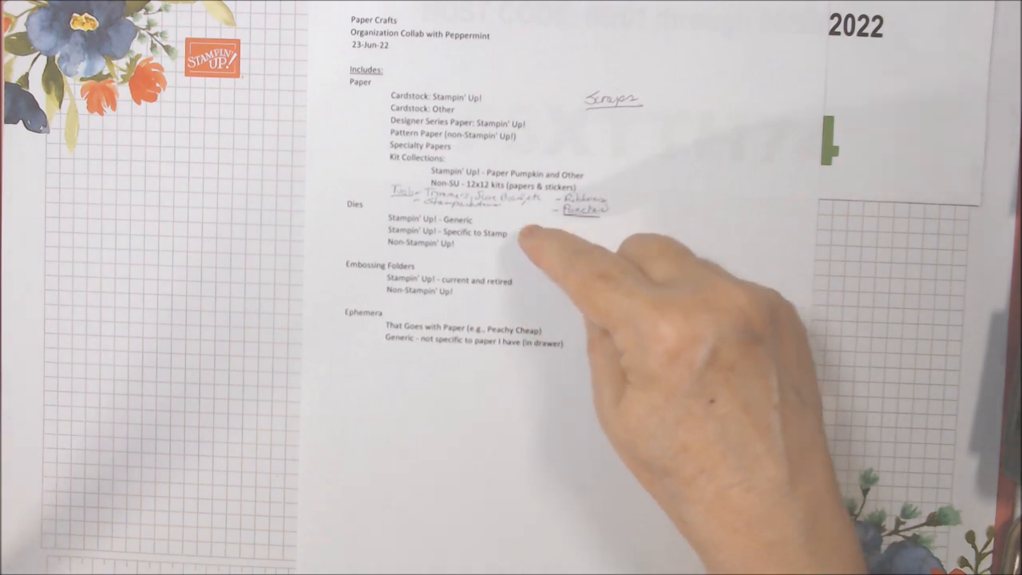